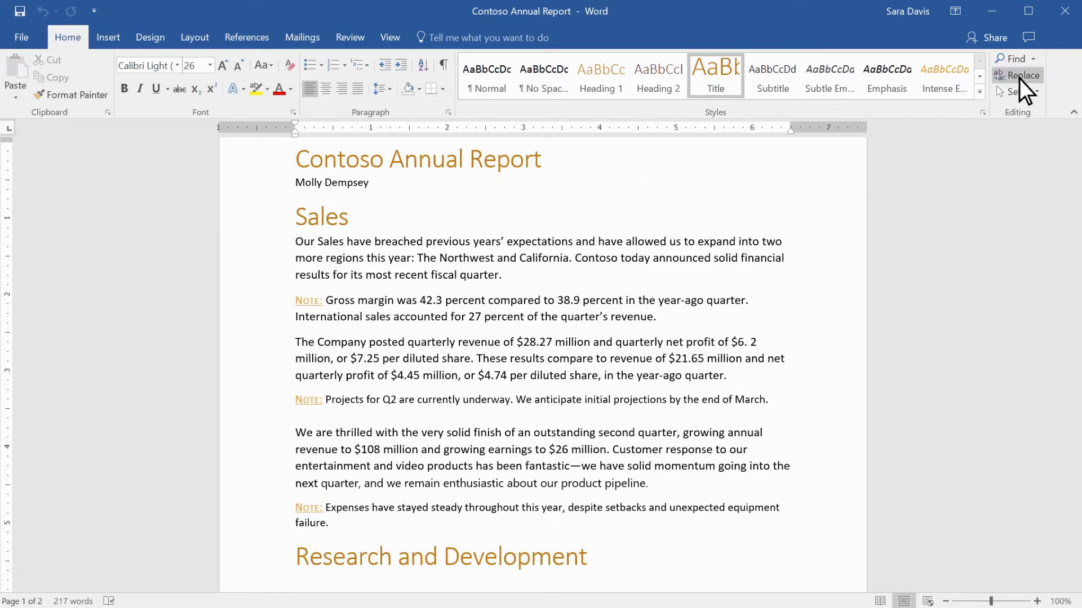
In Find and Replace, enter 'solid' as the search term and 'strong' as the replacement.
{"action": "left_click", "coordinate": [1024, 75]}
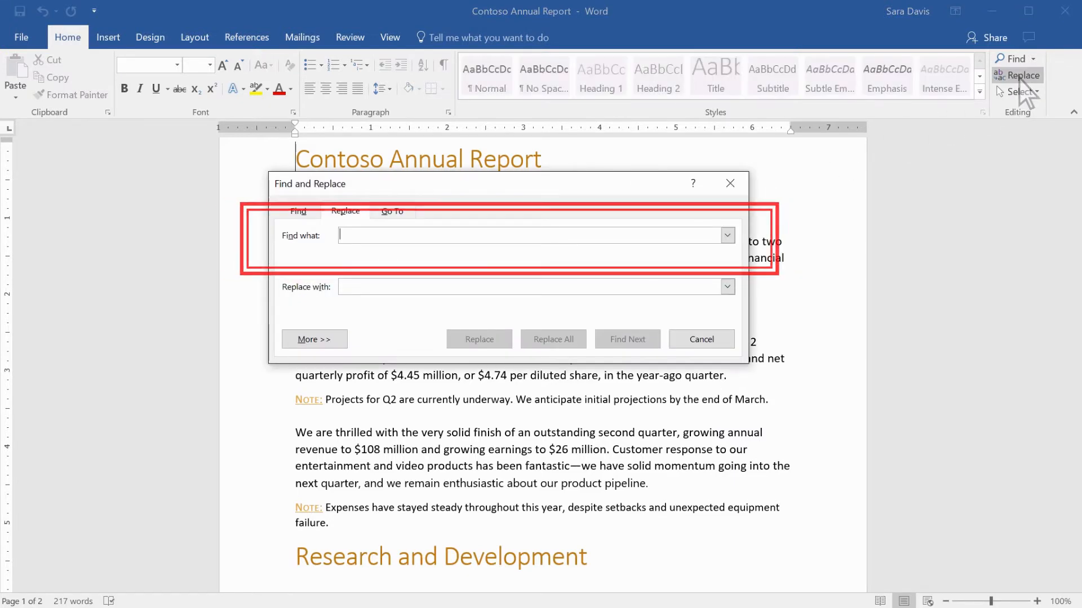
{"action": "type", "text": "solid"}
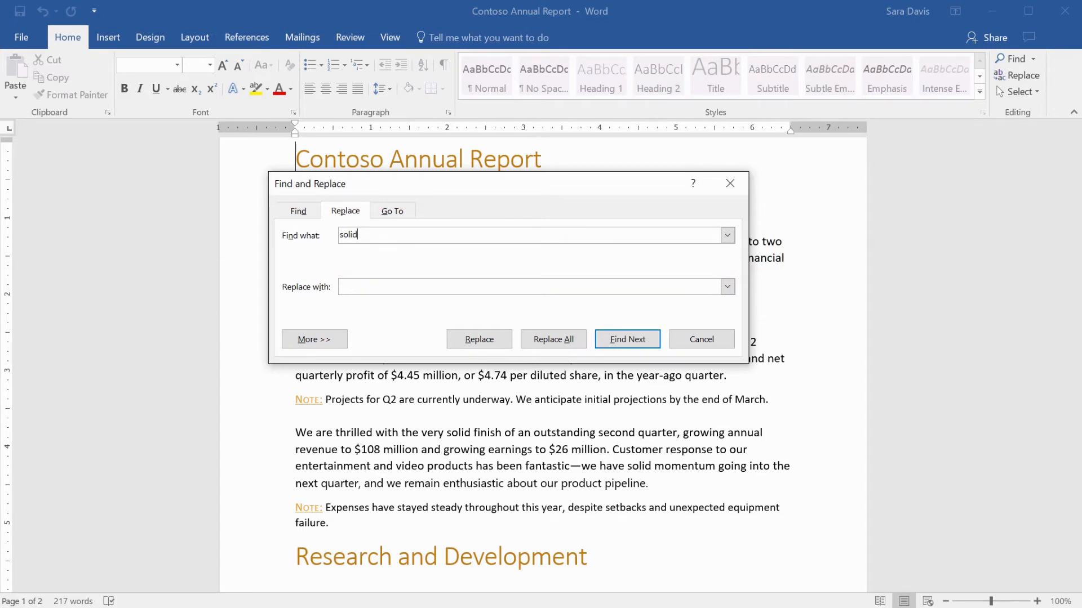
{"action": "type", "text": "strong"}
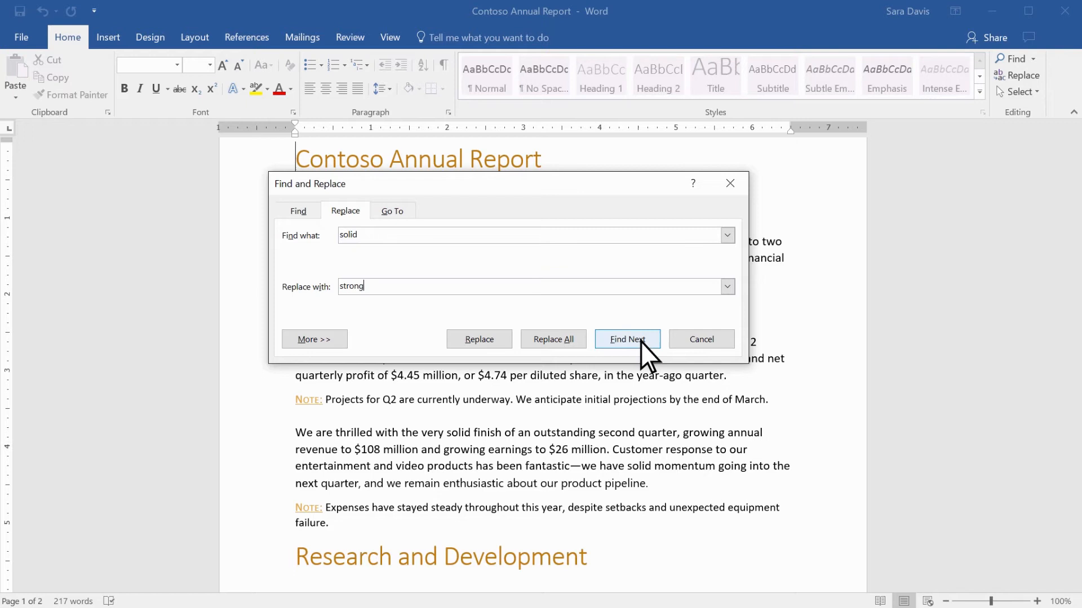
Find the second 'solid' occurrence, 'very solid finish', and replace it with 'strong'.
{"action": "left_click", "coordinate": [627, 339]}
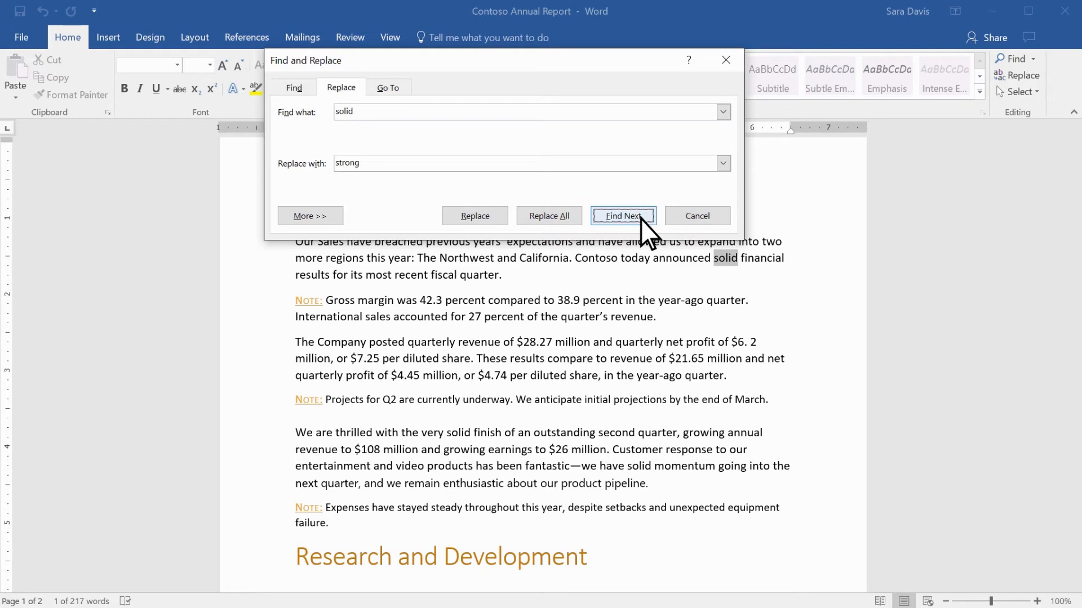
{"action": "left_click", "coordinate": [621, 215]}
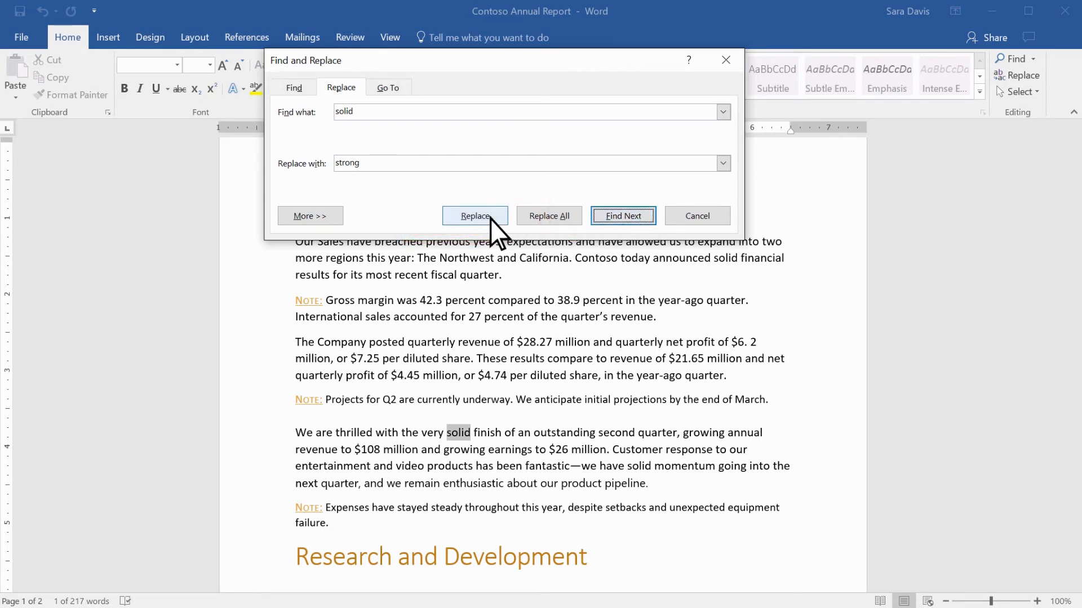
{"action": "left_click", "coordinate": [474, 216]}
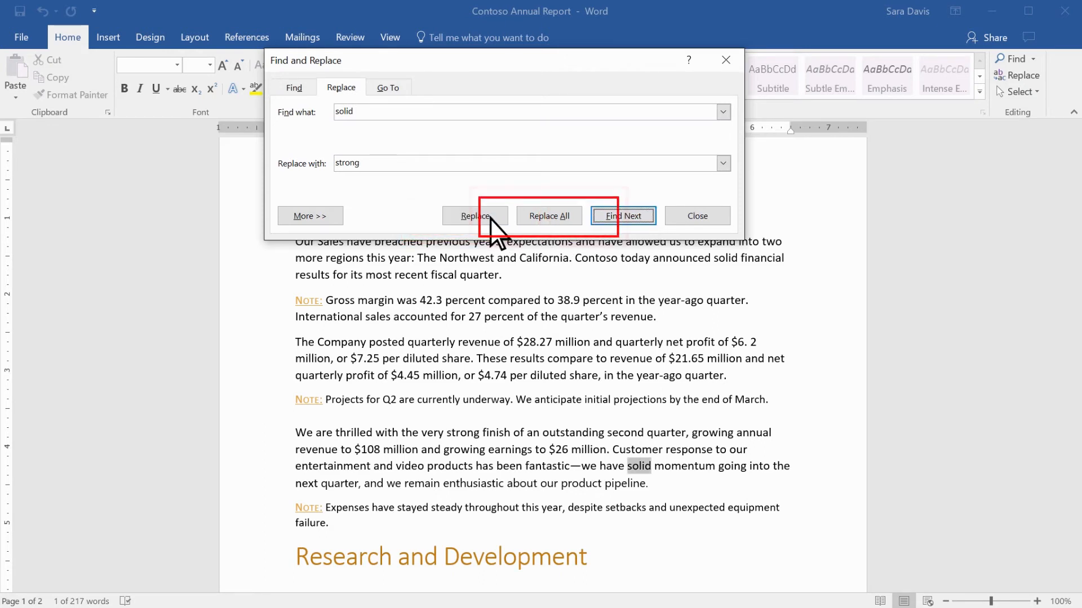